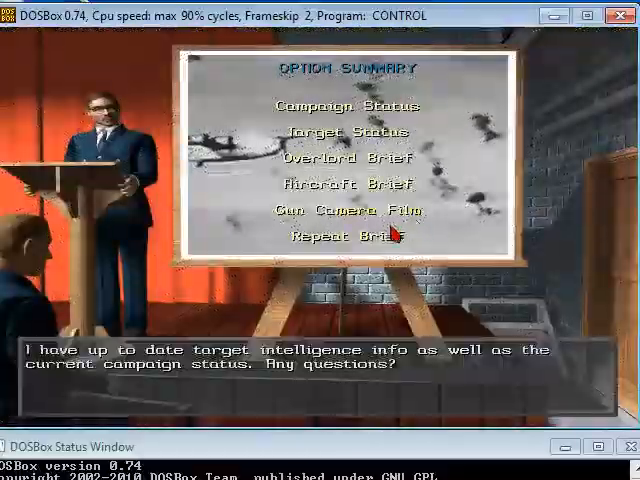
# Request target intelligence and view the target category list from the briefing Option Summary
pyautogui.click(346, 132)
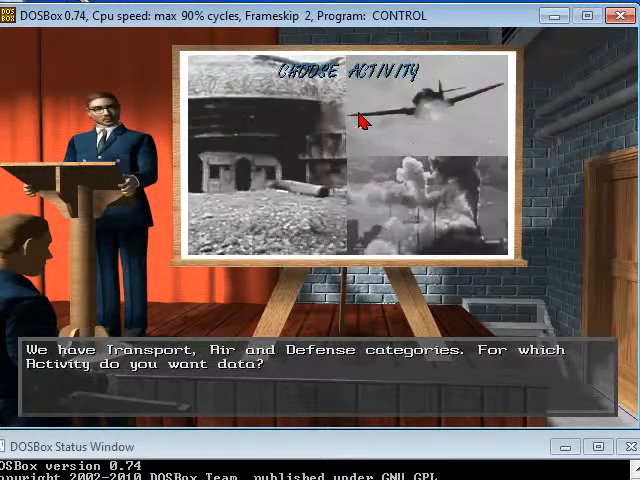
pyautogui.moveTo(388, 190)
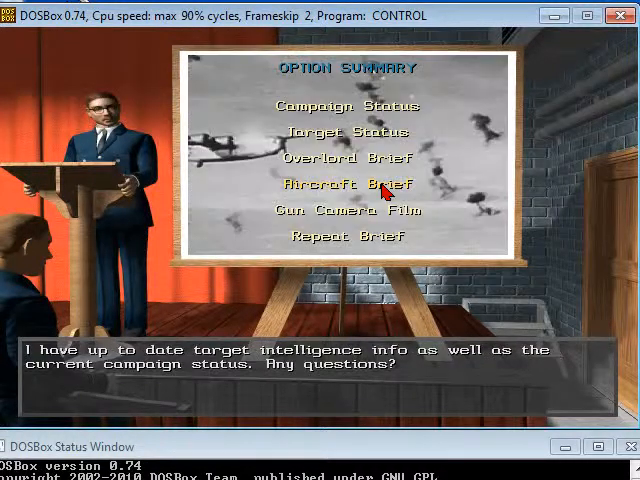
pyautogui.click(332, 132)
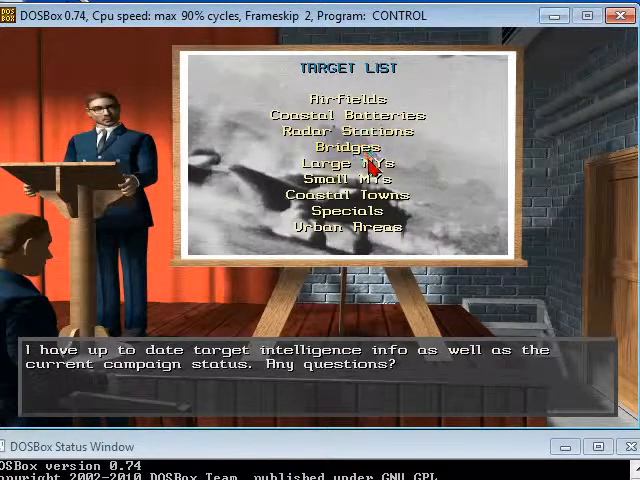
pyautogui.click(336, 160)
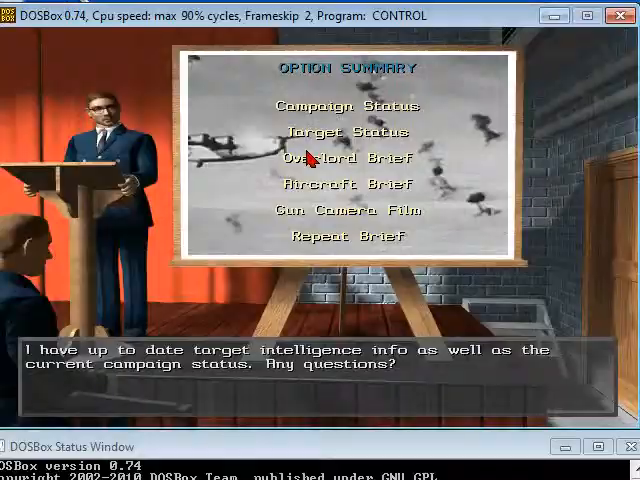
pyautogui.moveTo(360, 210)
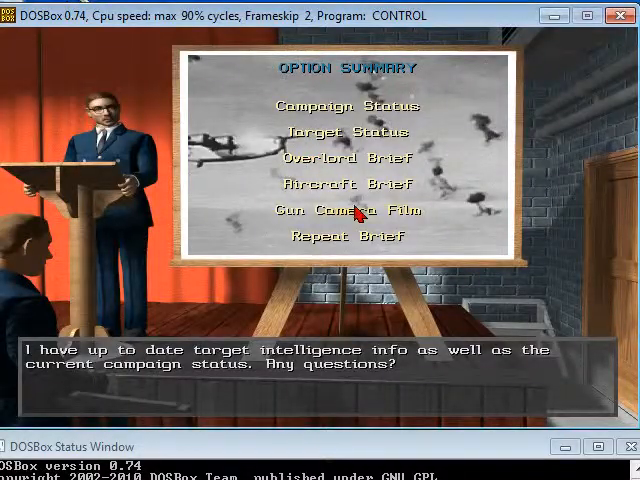
pyautogui.click(348, 210)
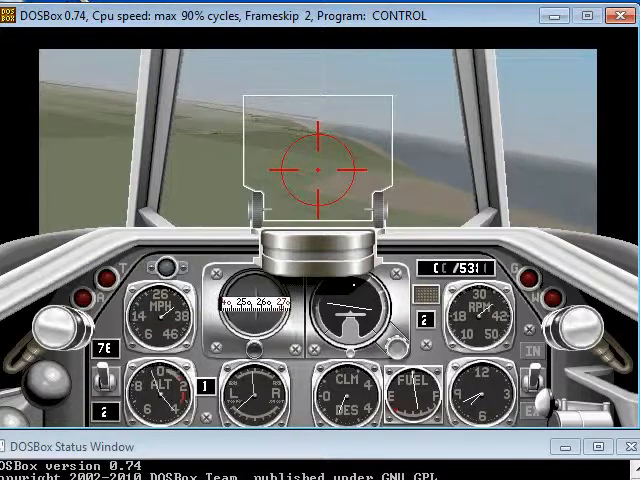
# Pause the mission with P, then unpause to resume flight
pyautogui.press('p')
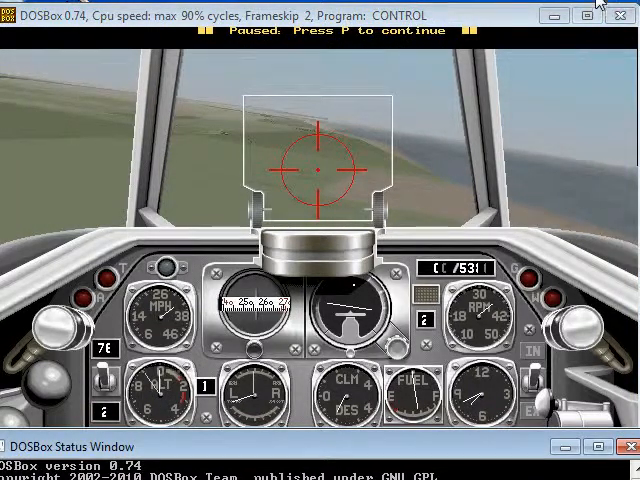
pyautogui.press('p')
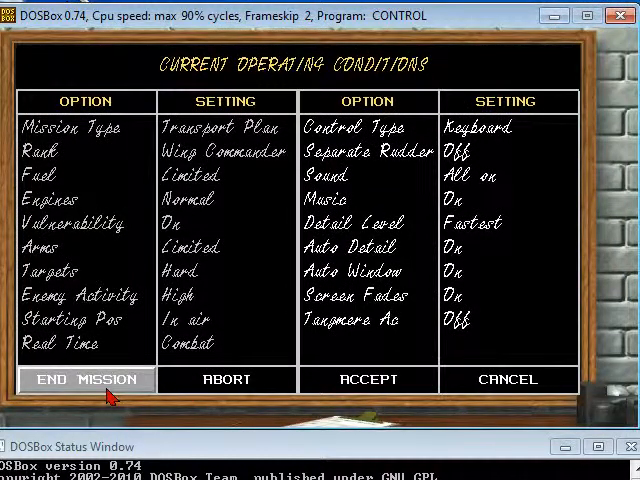
# Choose END MISSION on the Current Operating Conditions screen, exiting to the DOS prompt
pyautogui.click(84, 380)
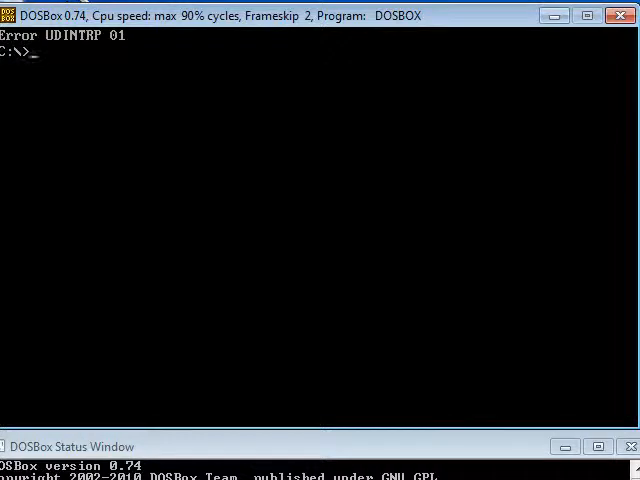